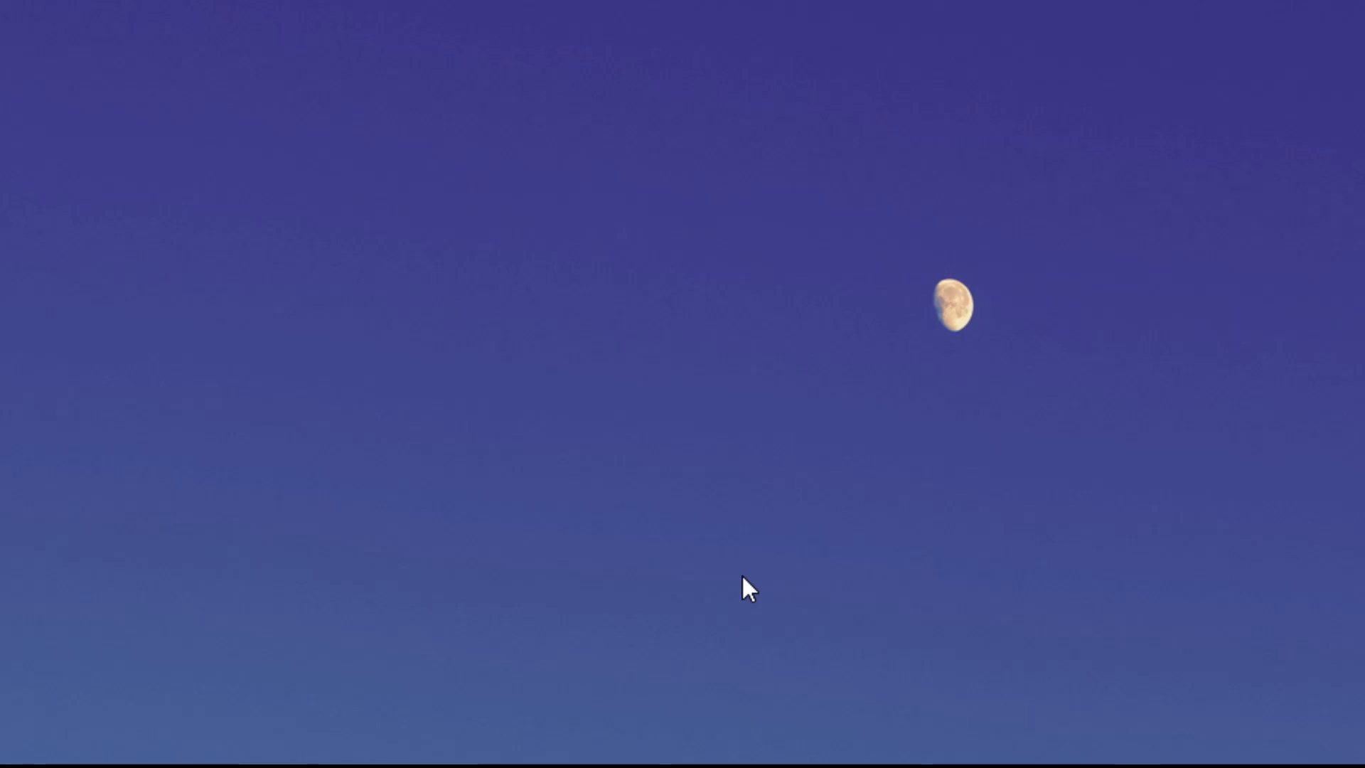
# Search Start for PowerShell and launch Windows PowerShell as administrator.
pyautogui.write('WINDOWSREP')
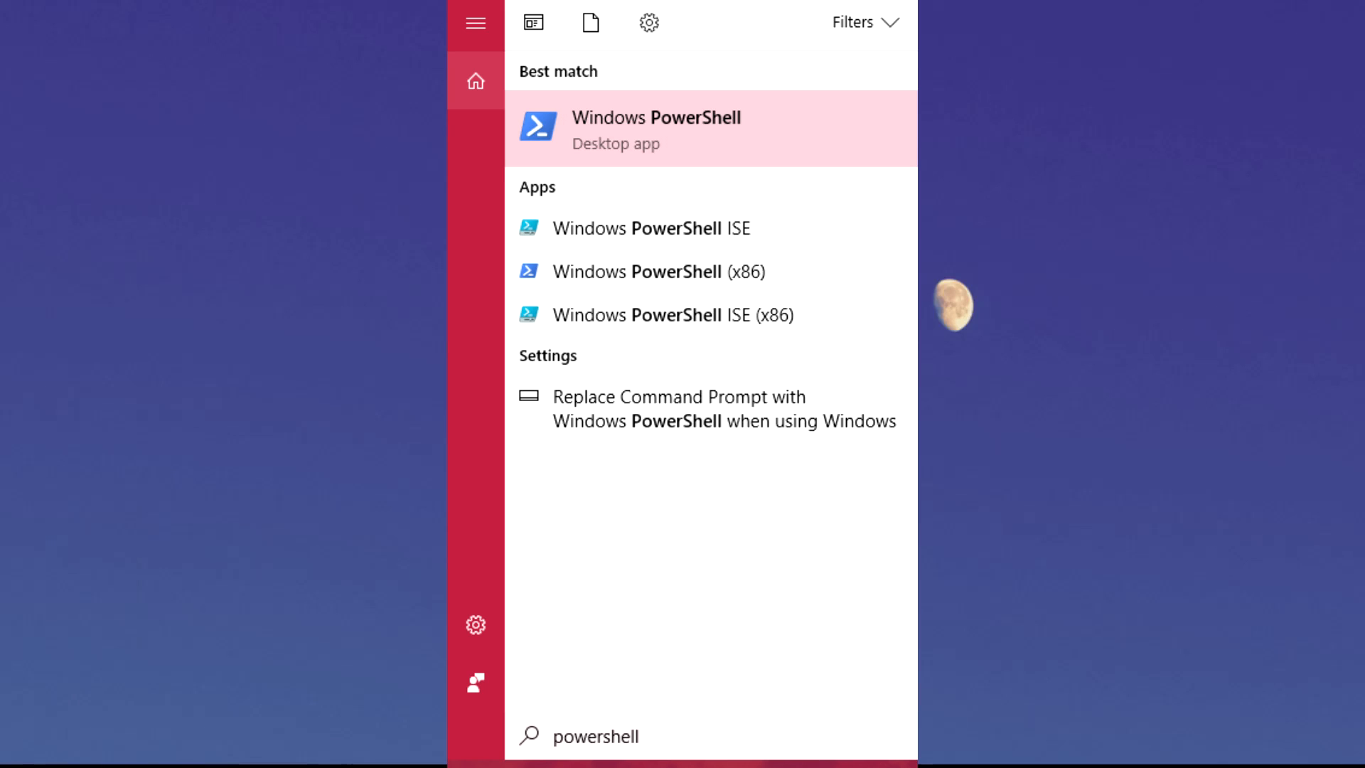
pyautogui.click(656, 128)
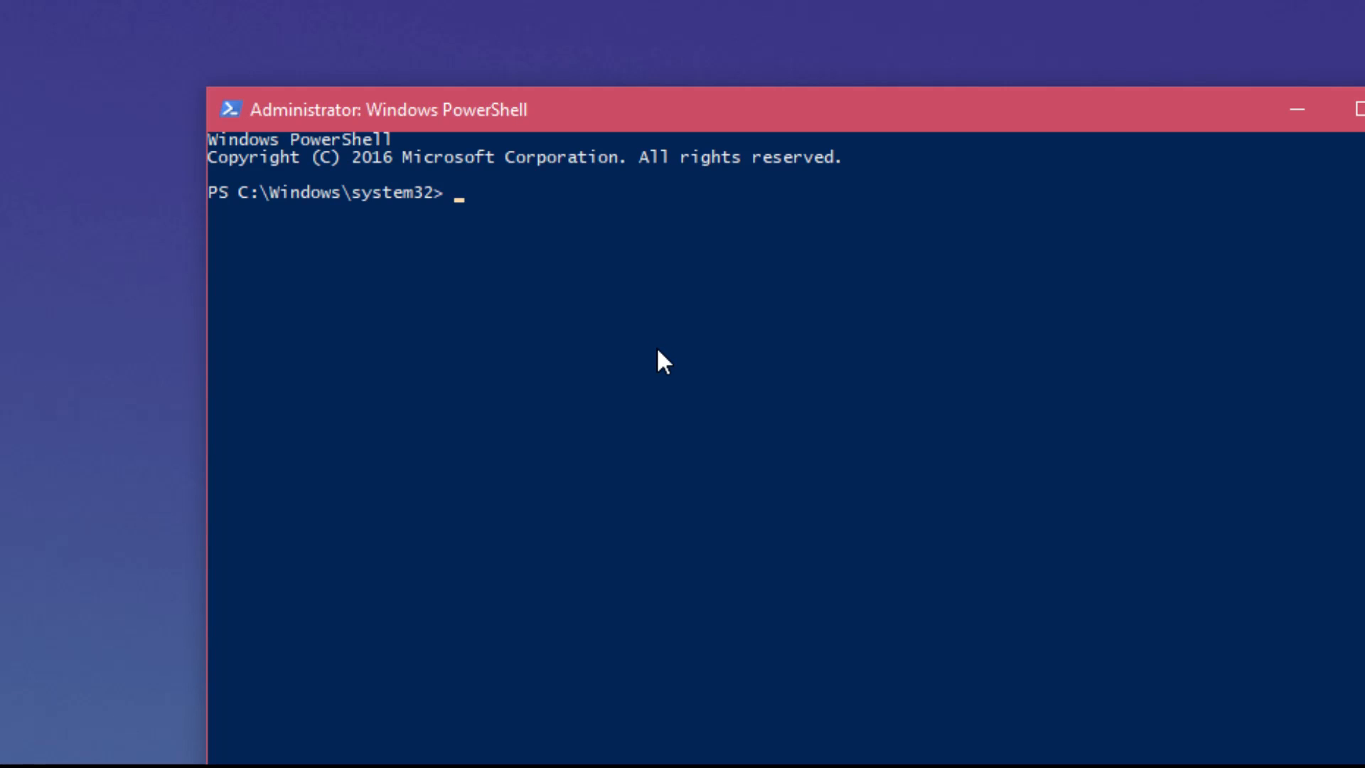
# Enter Get-AppXPackage -AllUsers | Foreach {Add-AppxPackage -DisableDevelopmentMode -Register ...AppXManifest.xml} at the prompt.
pyautogui.write('Get-AppXPackage -AllUsers | Foreach {Add-AppxPackage -DisableDevelopmentMode -Register "$($_.InstallLocation)\\AppXManifest.xml"}')
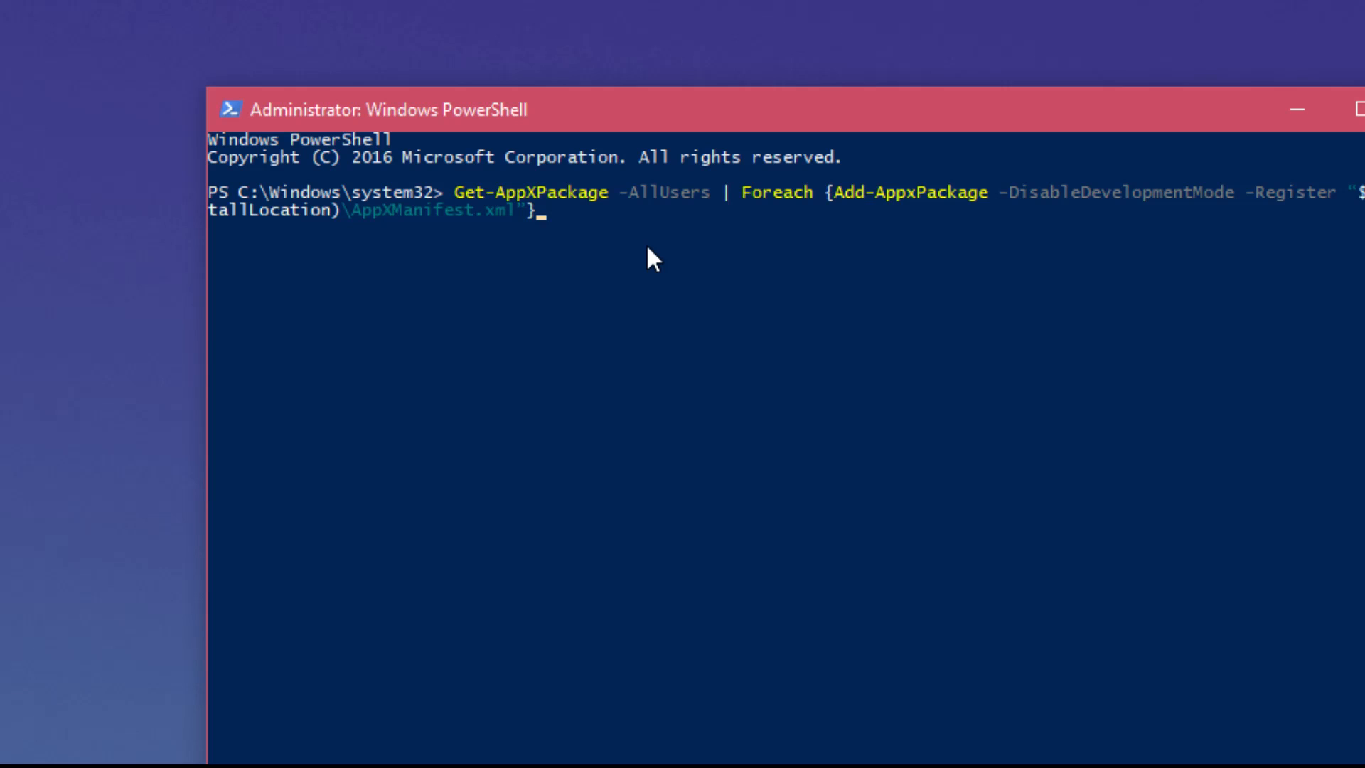
pyautogui.moveTo(701, 492)
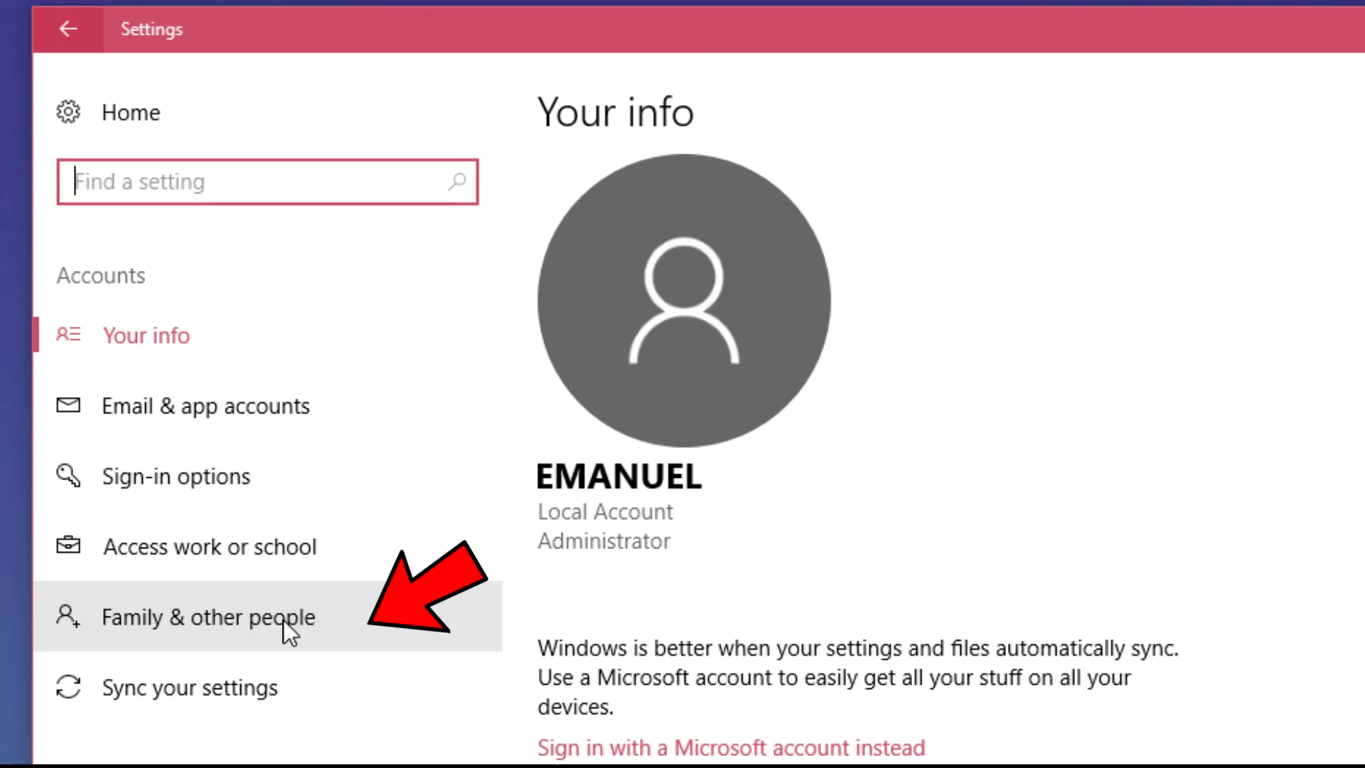
# From Family & other people, start adding someone else to this PC.
pyautogui.click(214, 615)
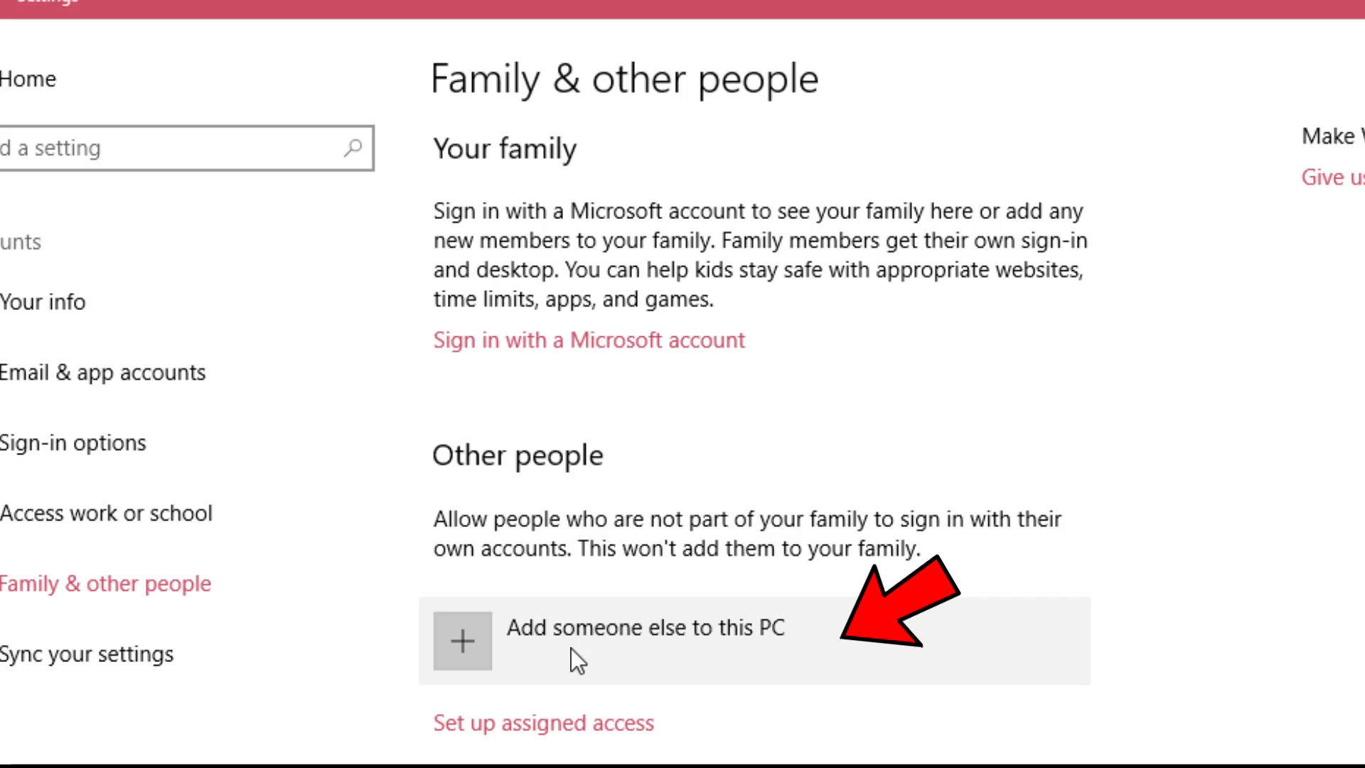
pyautogui.click(646, 628)
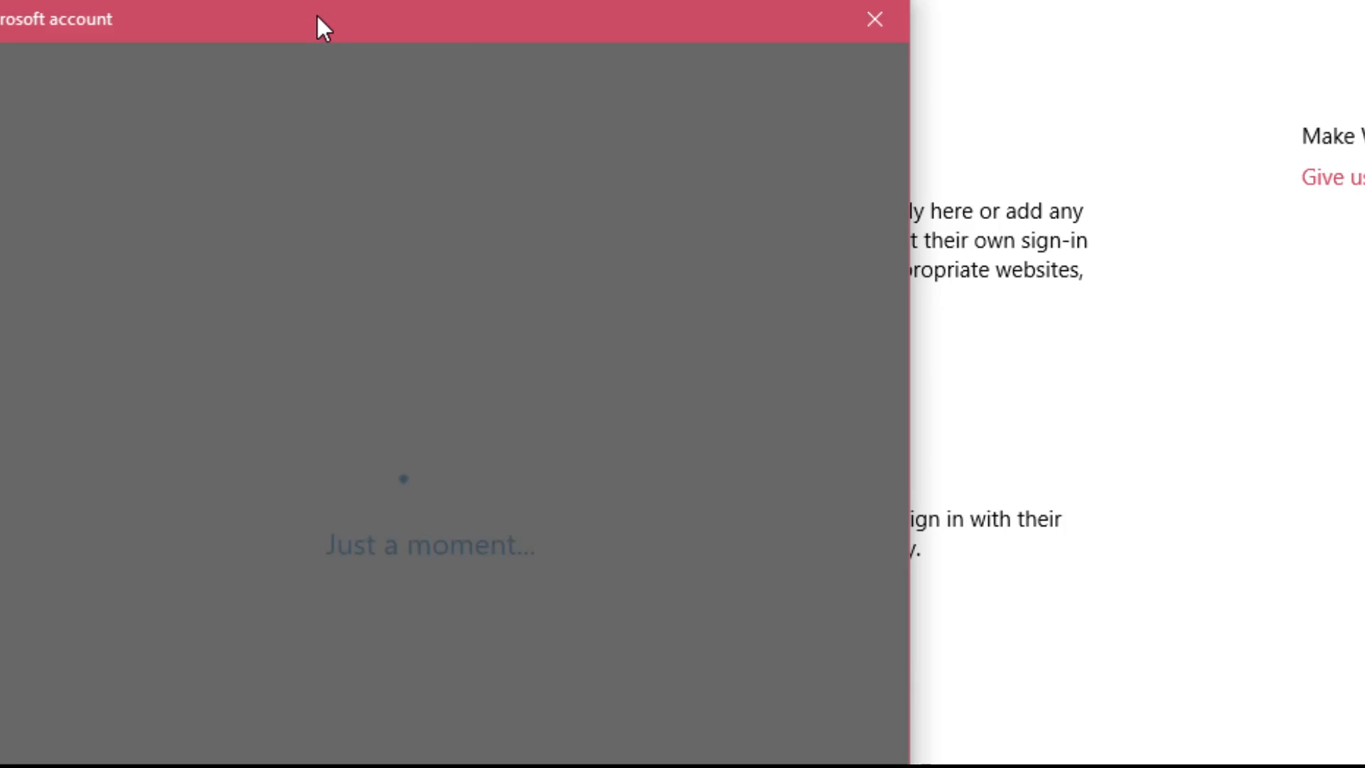